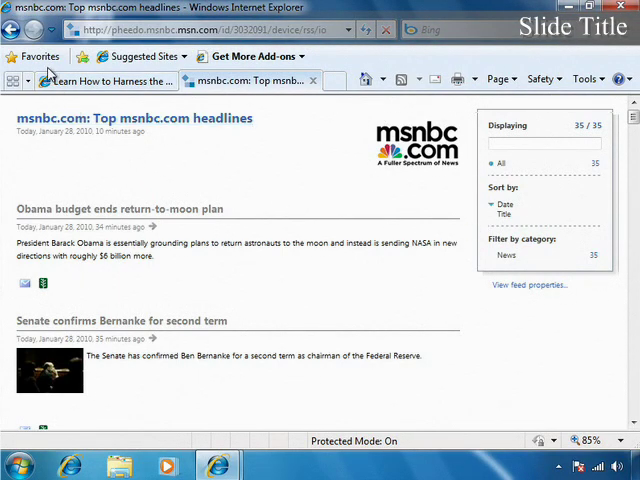
Show the subscribed feeds list and bring up actions for the msnbc.com headlines feed.
left_click(40, 56)
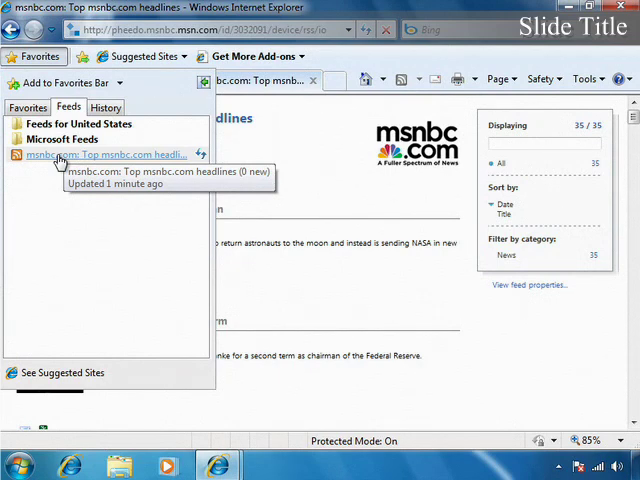
right_click(64, 156)
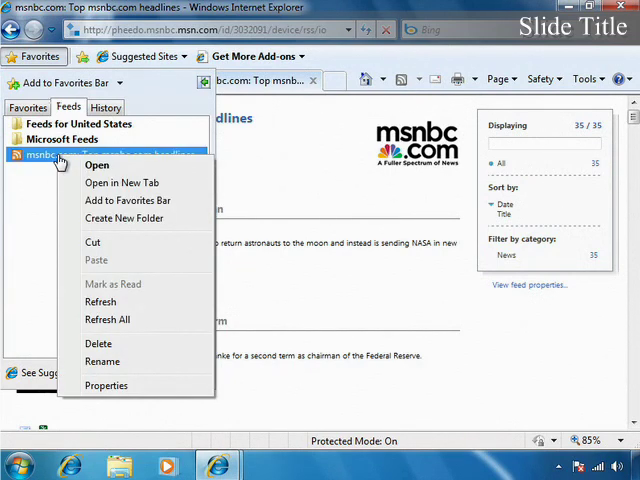
mouse_move(144, 386)
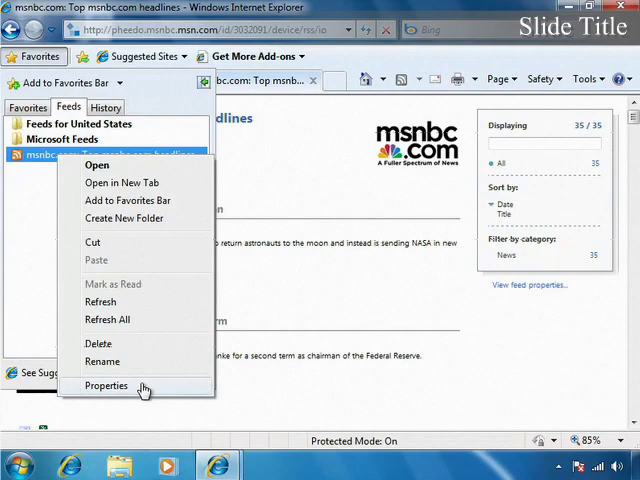
Review the msnbc.com feed's properties, cancelling the login prompt and keeping the 1-day default schedule.
left_click(104, 382)
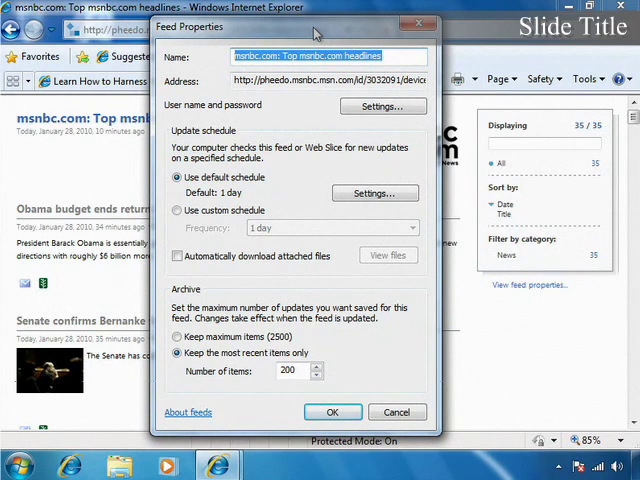
mouse_move(178, 118)
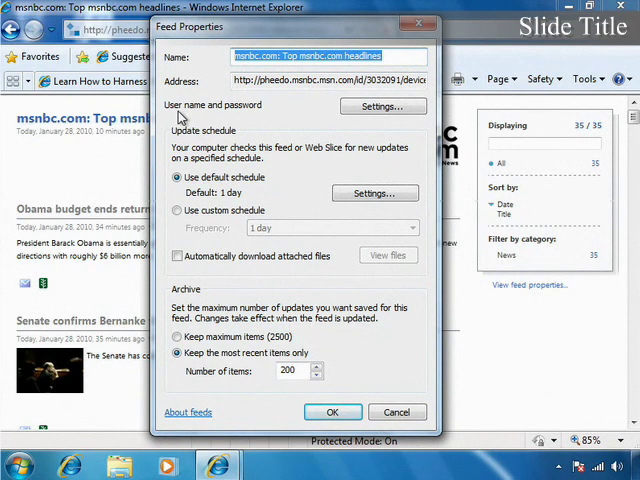
mouse_move(312, 118)
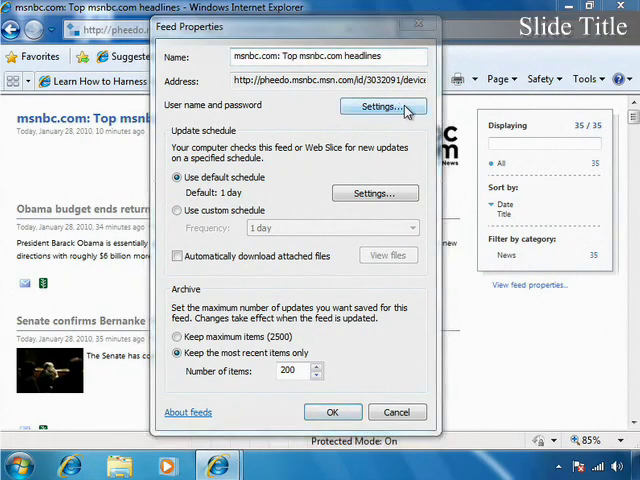
left_click(384, 106)
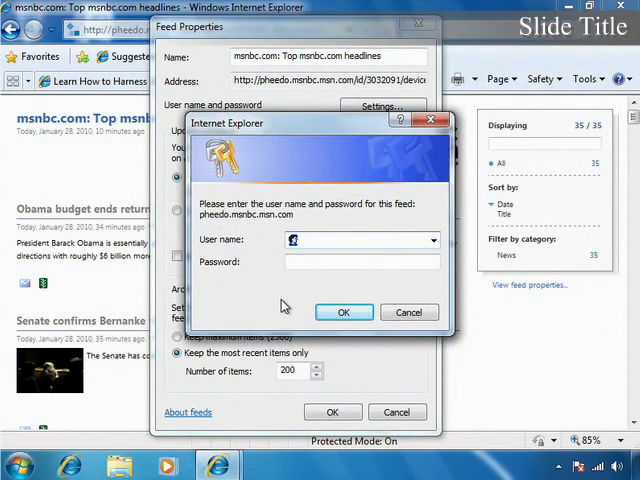
left_click(408, 312)
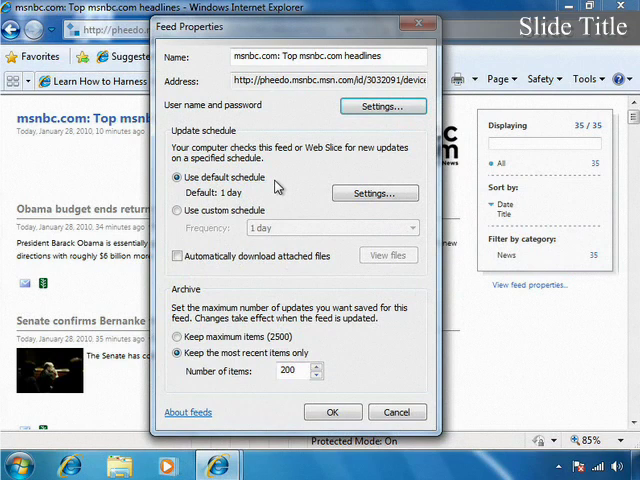
mouse_move(166, 190)
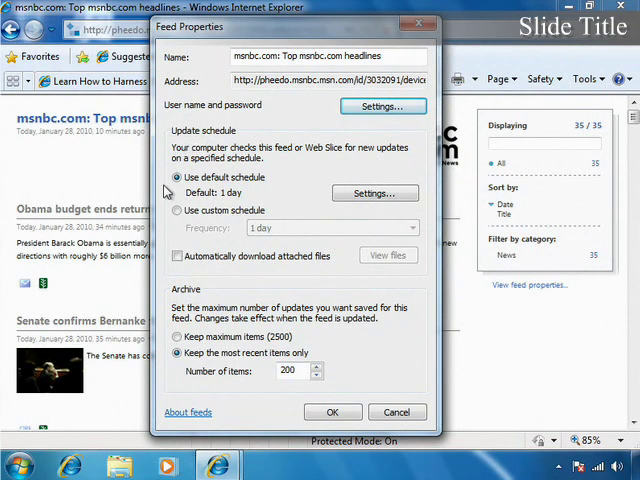
left_click(176, 176)
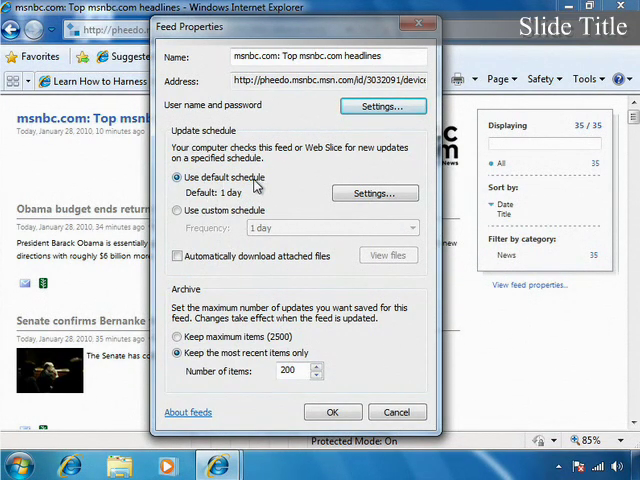
mouse_move(236, 200)
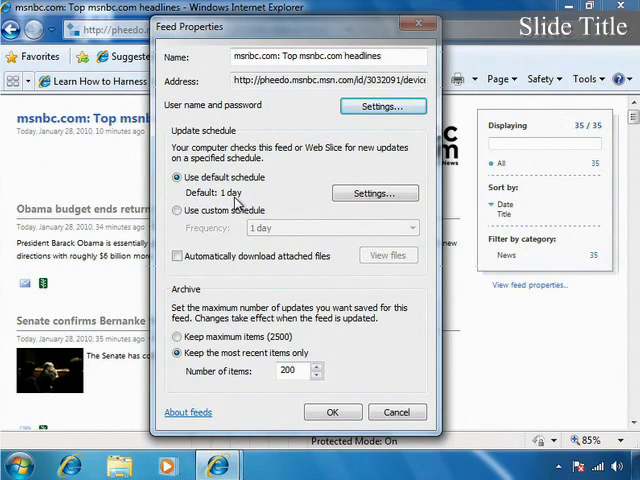
Review Feed and Web Slice Settings: daily update checks, auto-mark as read, reading view, Web Slice discovery.
left_click(374, 192)
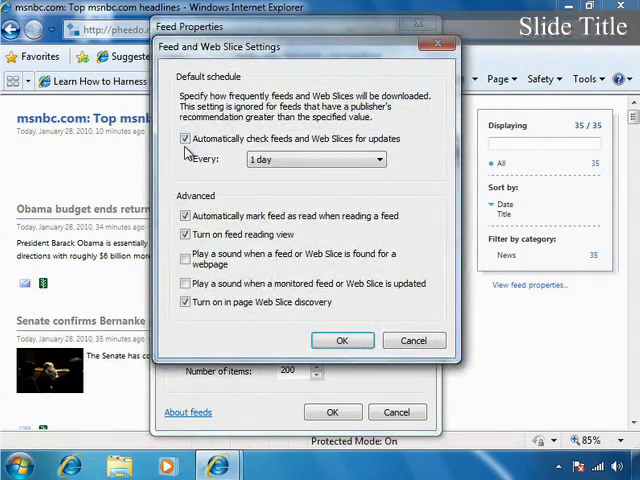
left_click(376, 160)
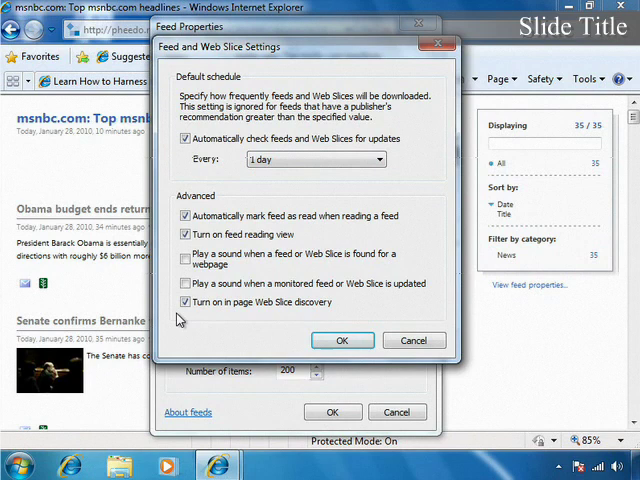
mouse_move(264, 240)
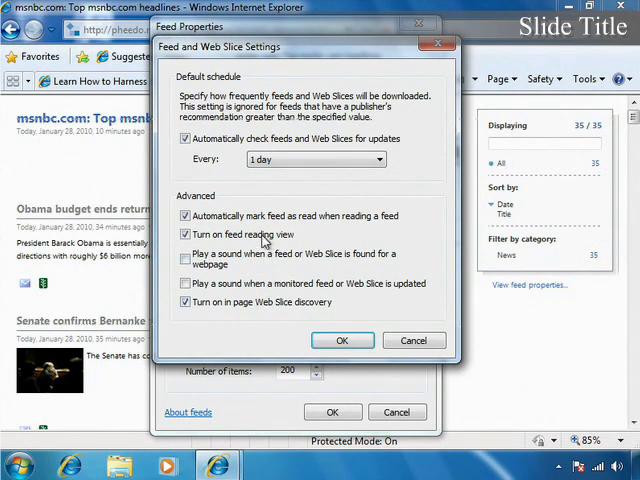
mouse_move(324, 220)
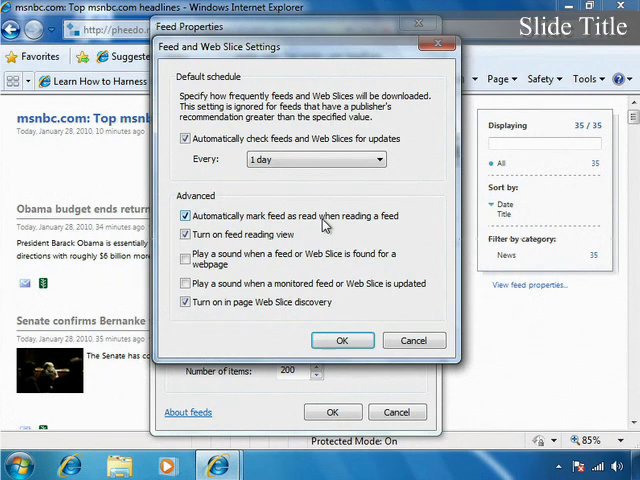
mouse_move(316, 224)
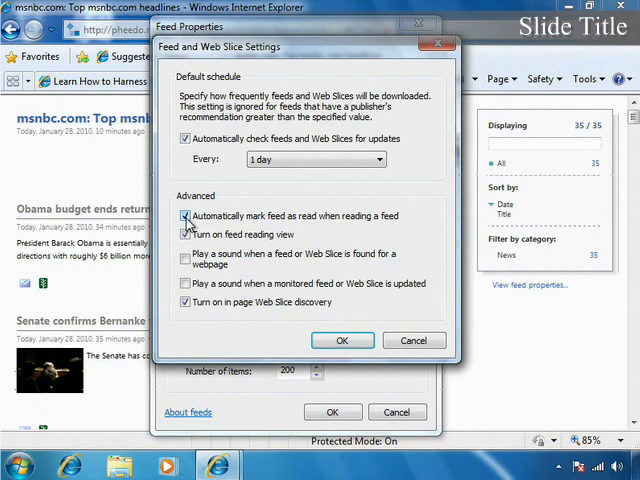
left_click(184, 234)
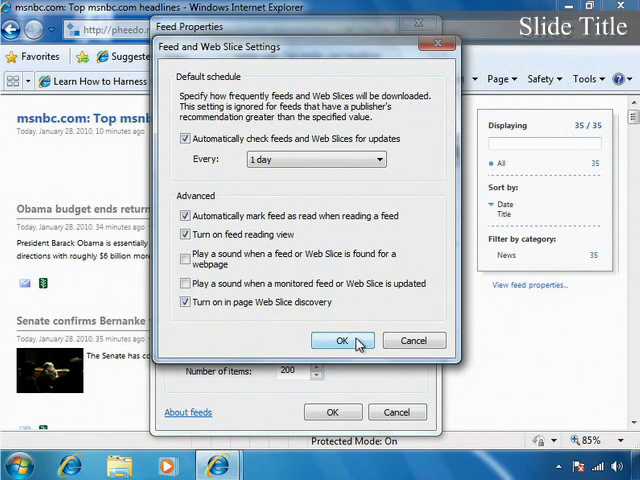
Confirm the general feed settings and the feed properties, returning to the headlines page.
left_click(340, 340)
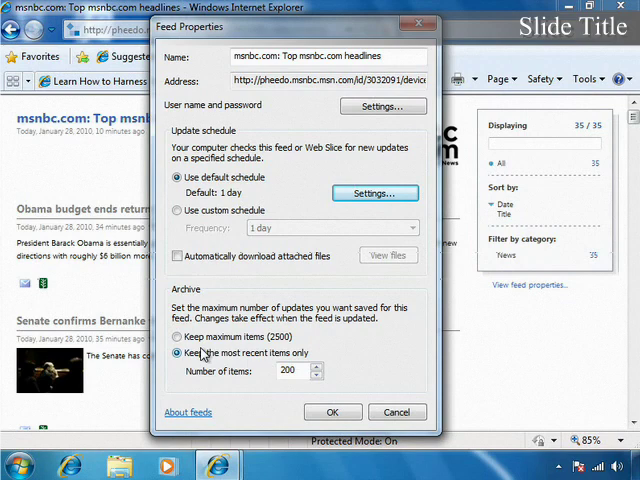
mouse_move(358, 376)
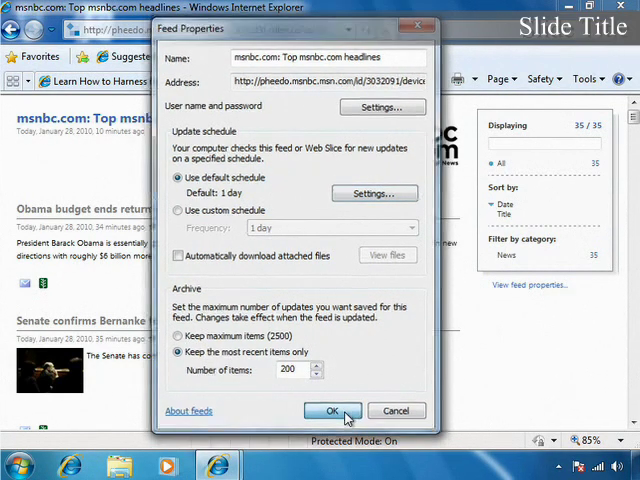
left_click(332, 412)
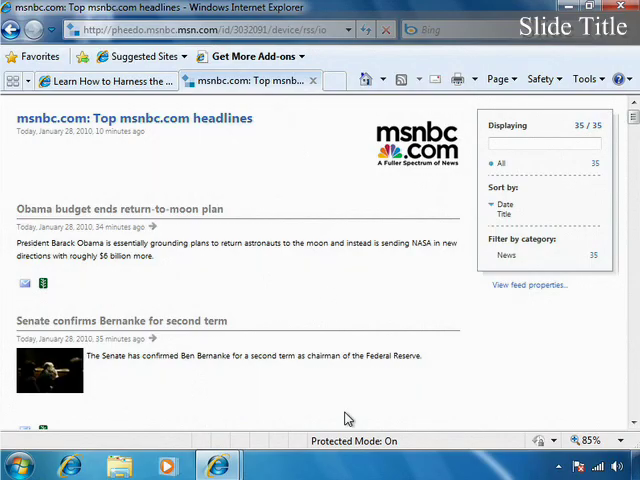